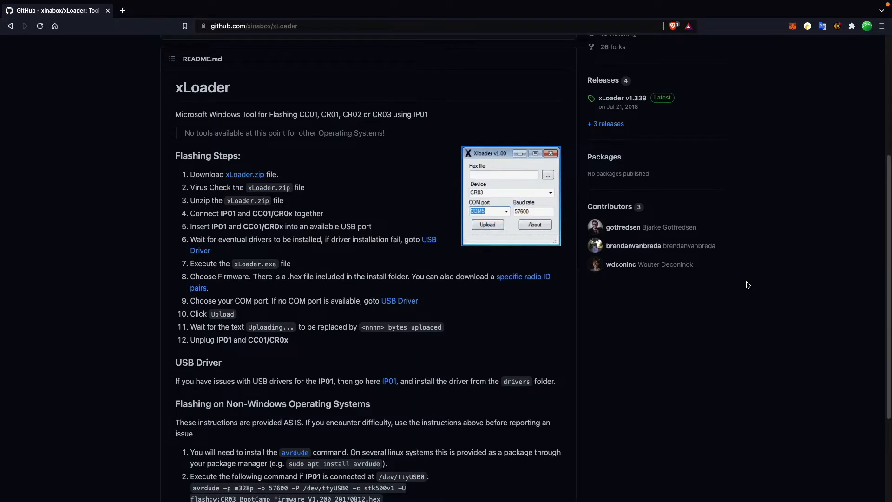
Open Final Limit Switch Spacer.lbrn2 and review its layer: 250 mm/m, 100% power, 2 passes
left_click(487, 224)
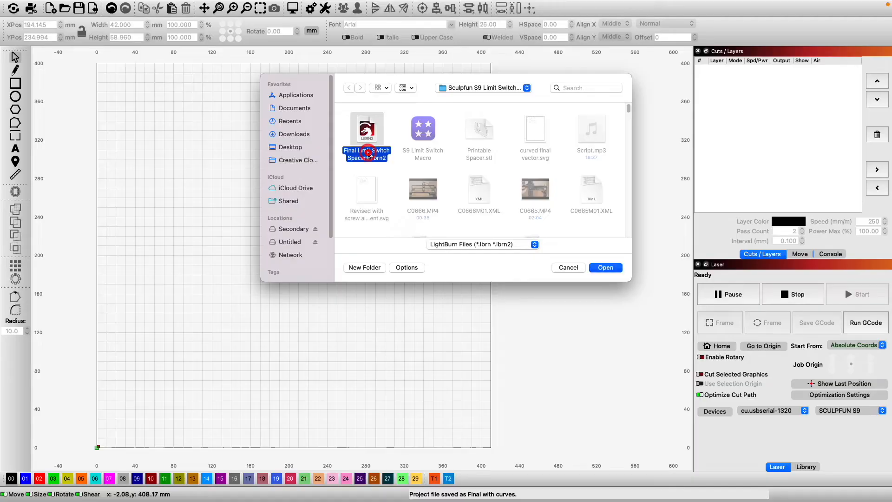
left_click(605, 267)
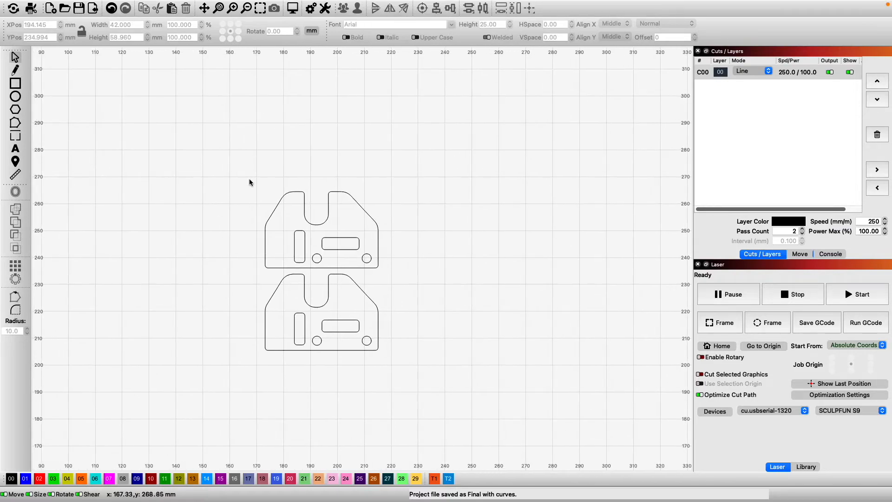
scroll("down", 3)
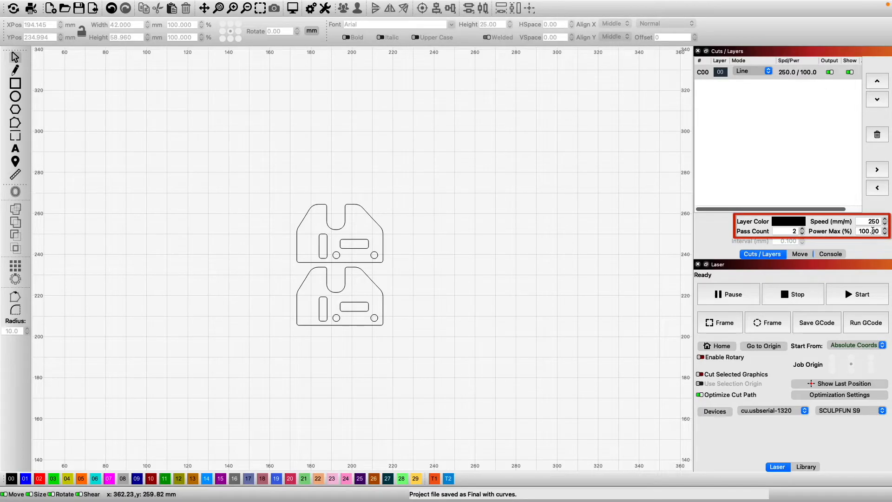
Preview the spacer job's cut path, then close the preview
left_click(751, 72)
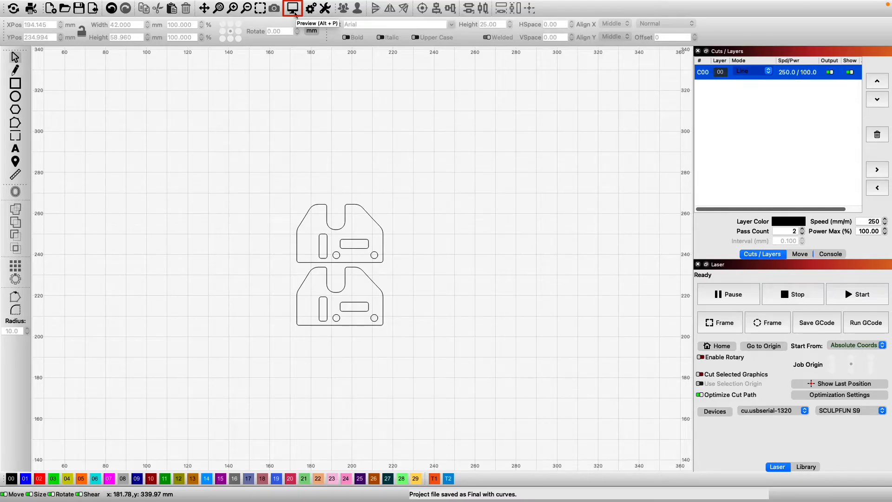
left_click(292, 8)
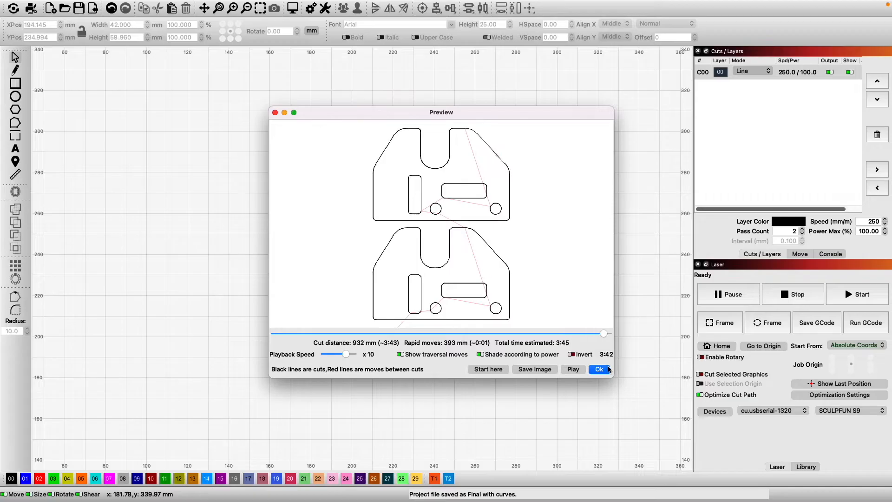
left_click(598, 369)
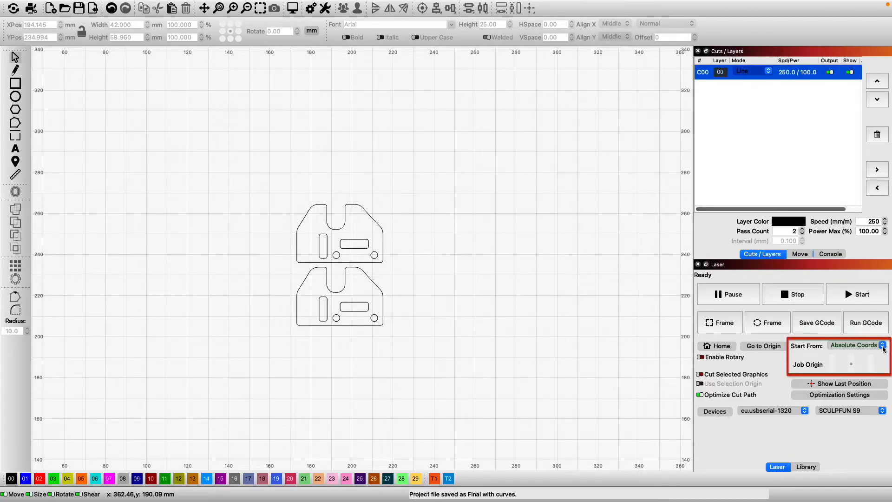
Set Start From to Current Position with the job origin at the centre
left_click(883, 346)
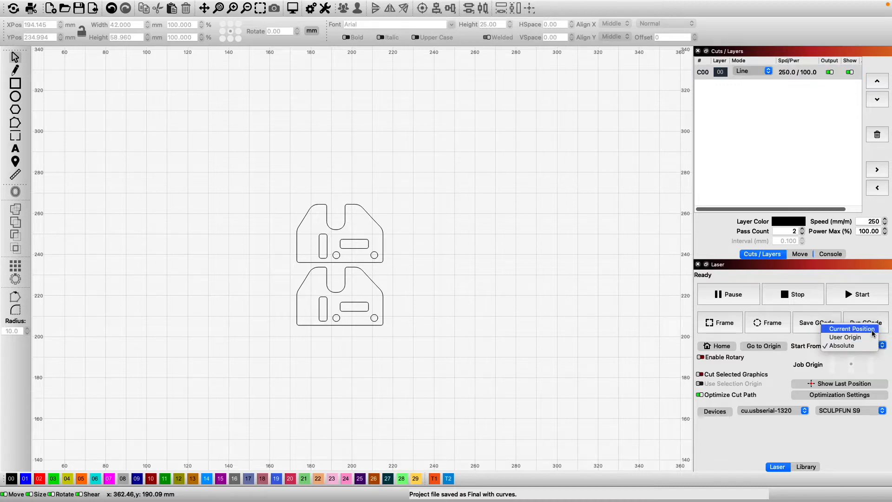
left_click(852, 329)
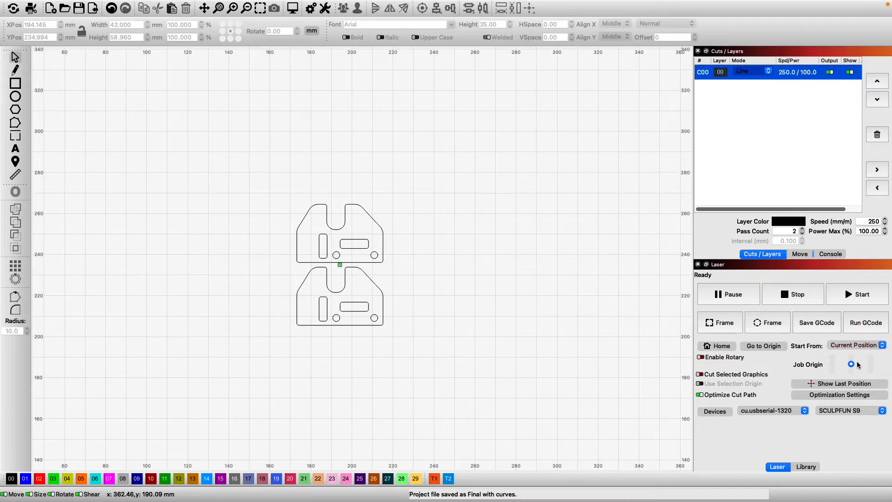
left_click(851, 364)
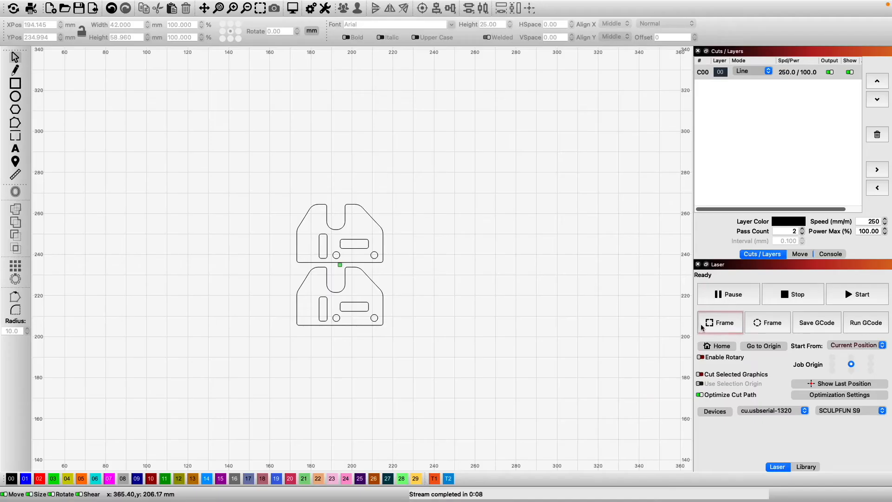
Frame the design, then set the upper plate's rectangular slot width to 10 mm
left_click(720, 322)
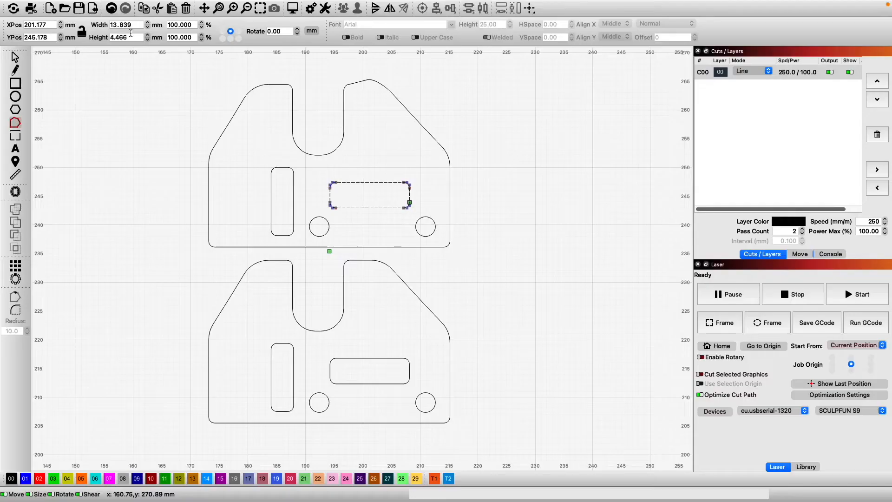
left_click(121, 24)
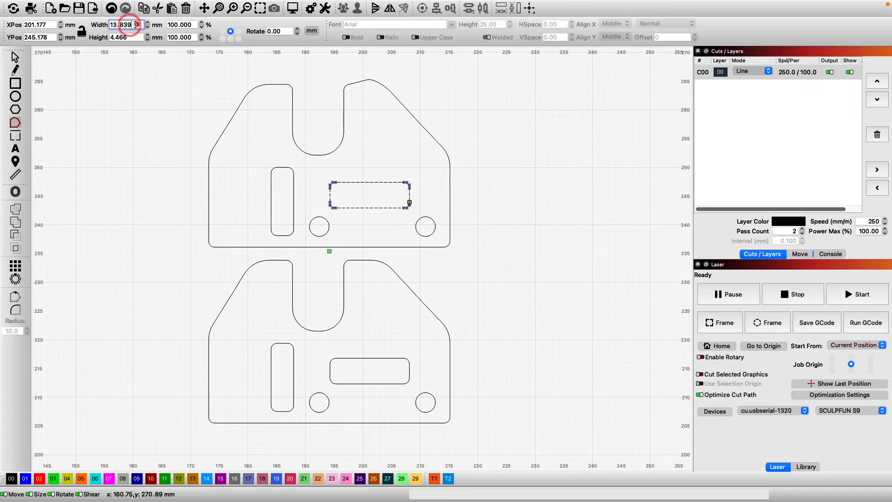
type("10.000")
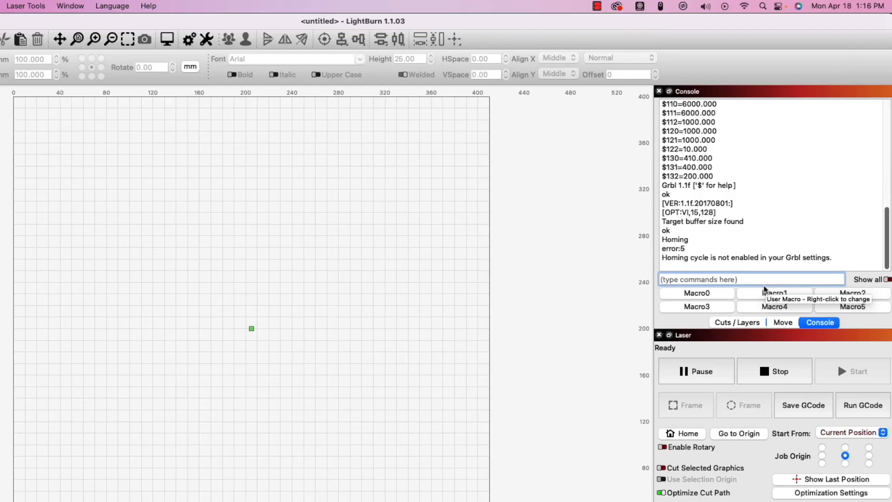
Send $22=1 to enable homing and $23=3 as the homing direction mask
type("$22")
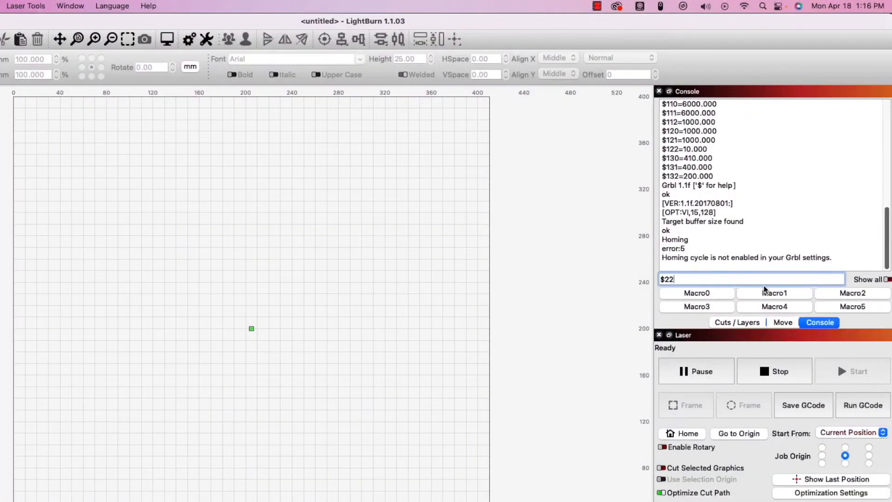
type("=1")
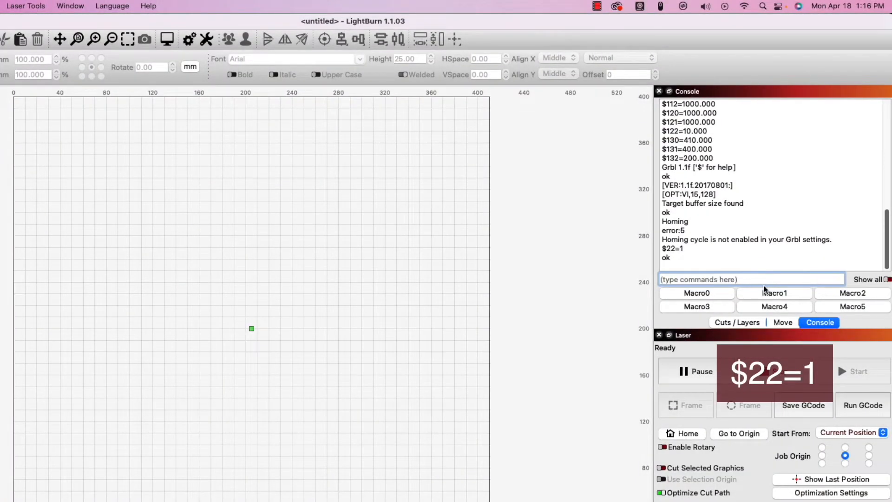
type("$")
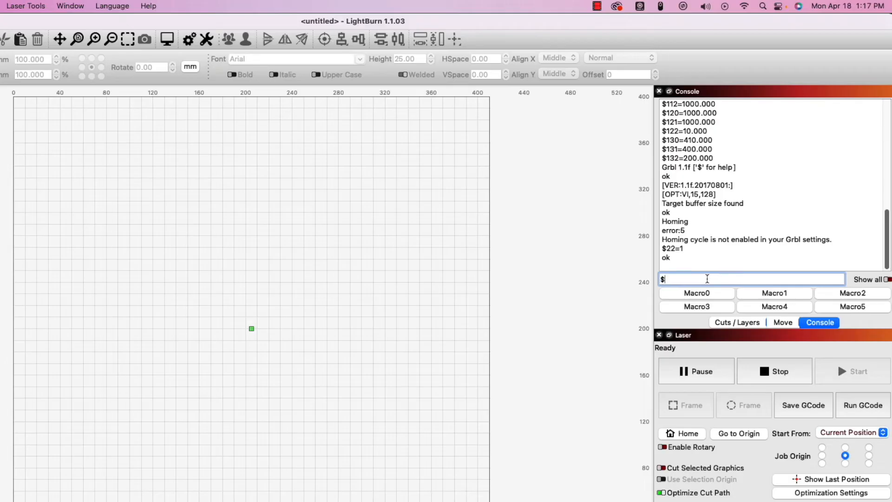
type("2")
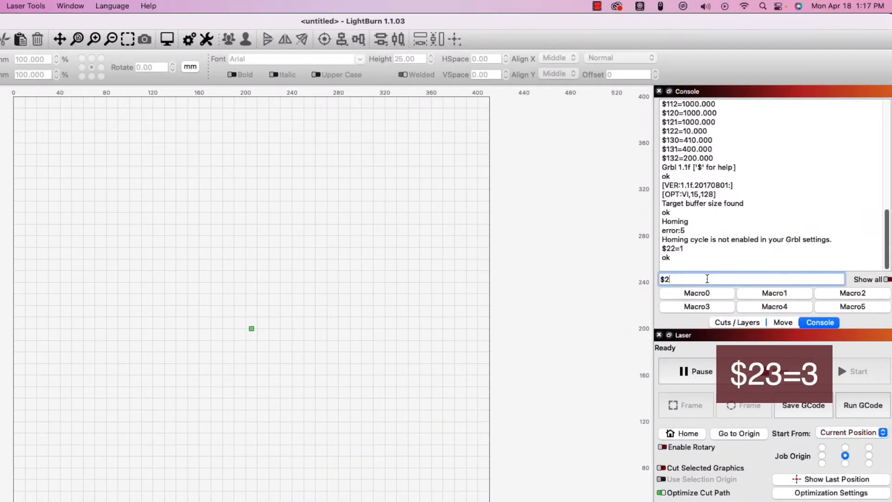
type("3=3")
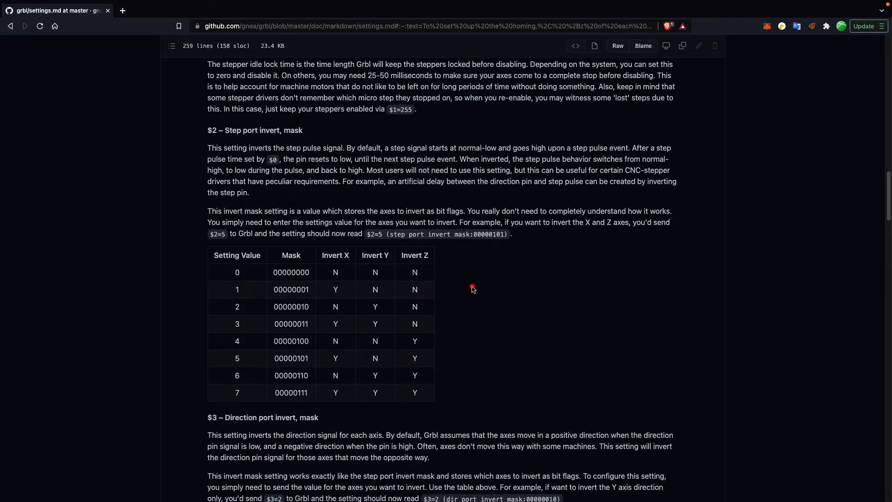
mouse_move(234, 323)
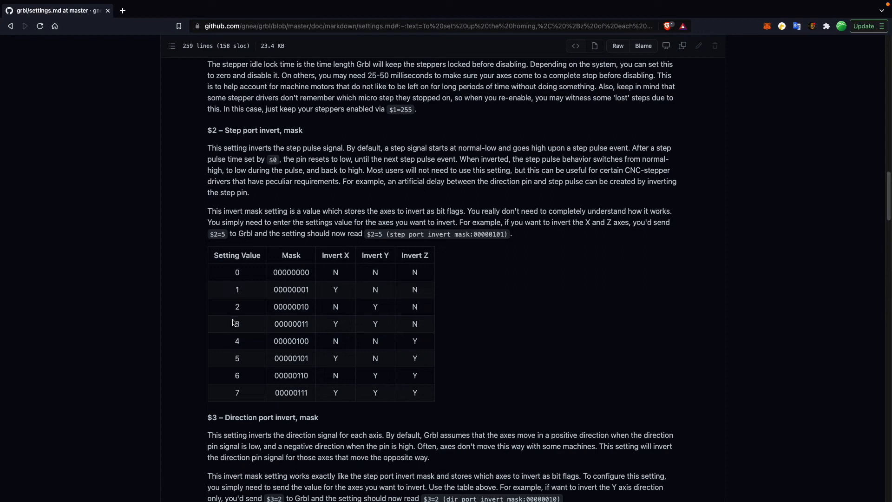
mouse_move(400, 329)
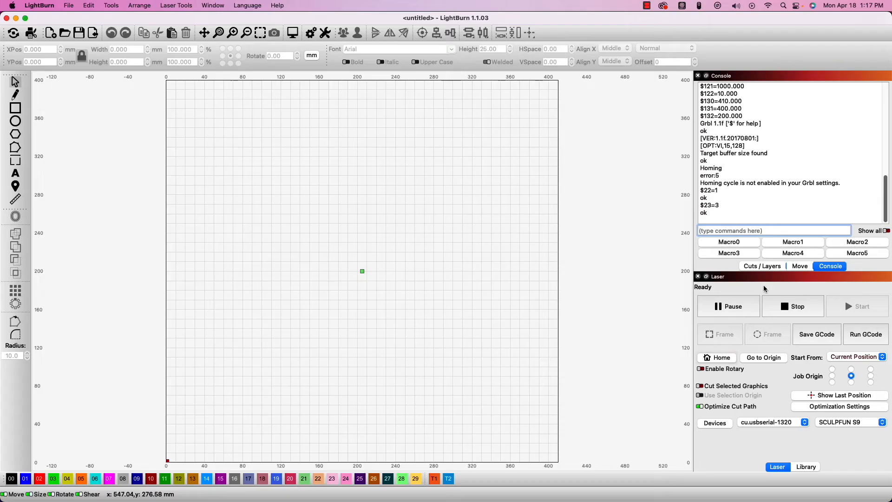
left_click(716, 357)
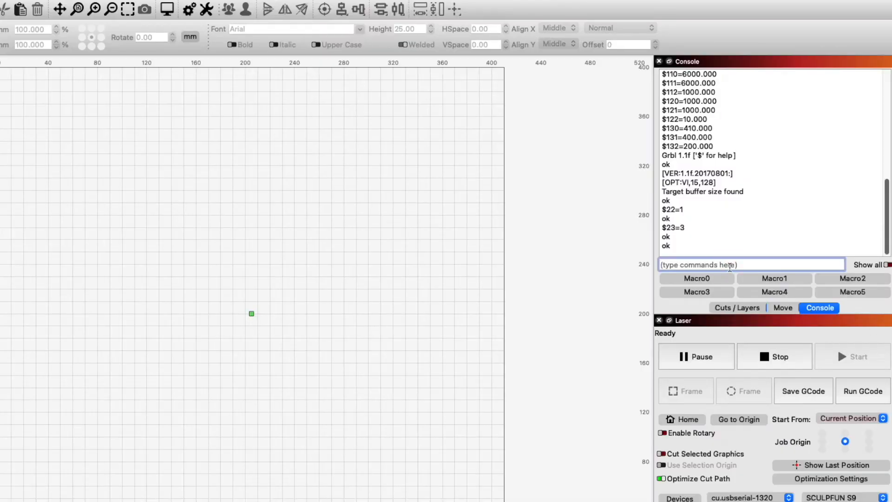
Send homing seek rate $25=8000 and begin entering $24
type("$25")
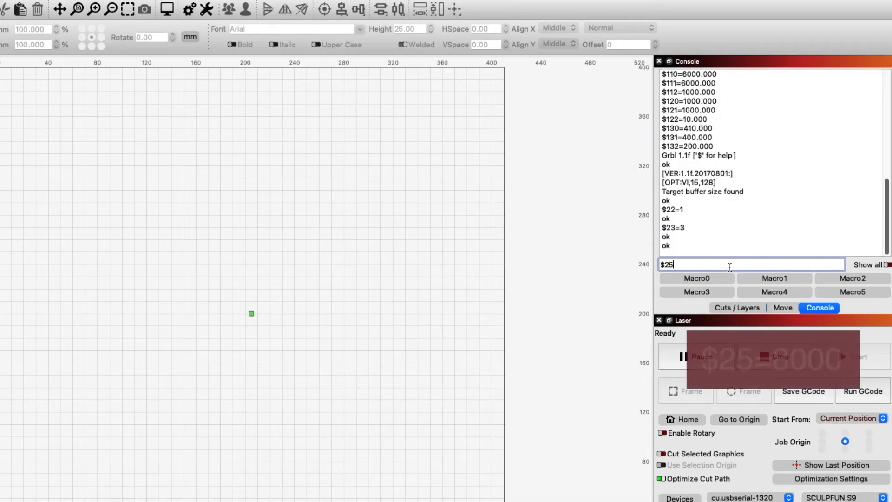
type("=8000")
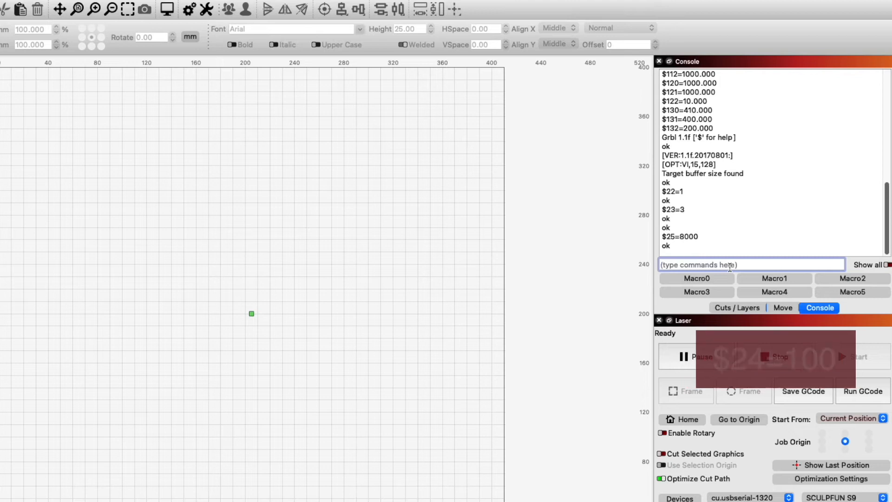
type("$24")
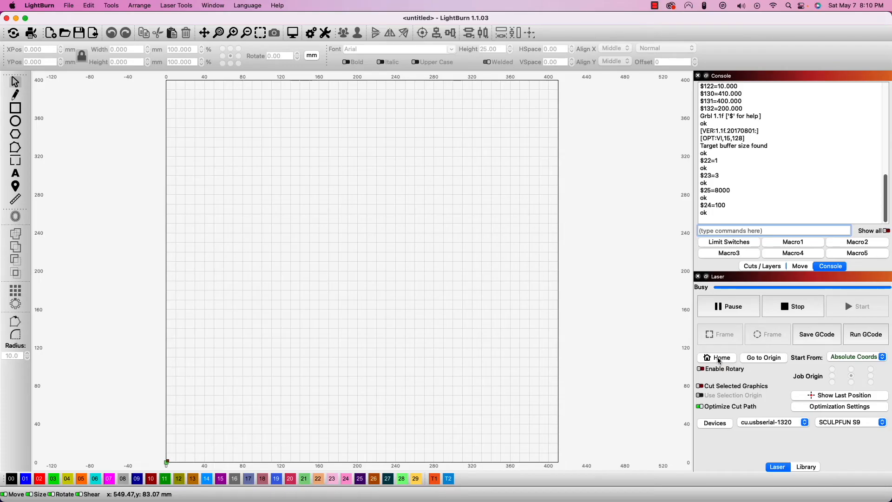
Get the homed head position (X -409, Y -399) from the Move panel
left_click(799, 266)
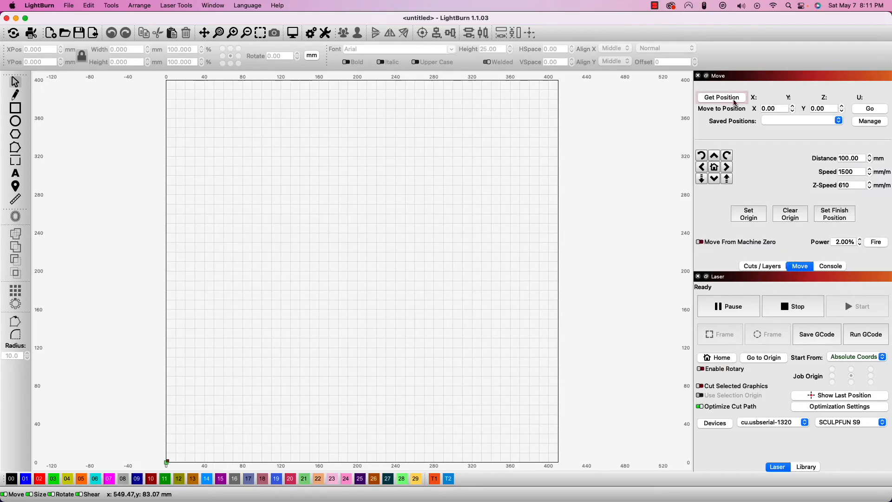
left_click(720, 97)
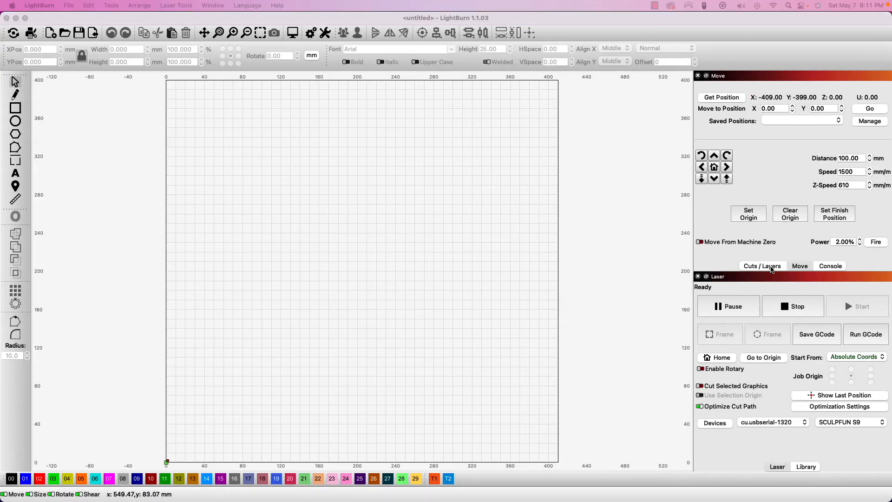
Send the workspace offset G10 L2 P1 X-409 Y-399 from the Console
left_click(830, 265)
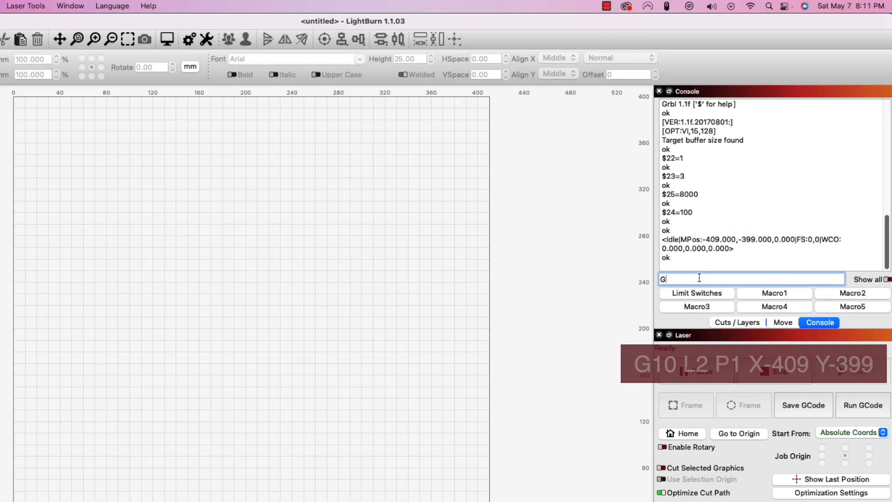
type("10")
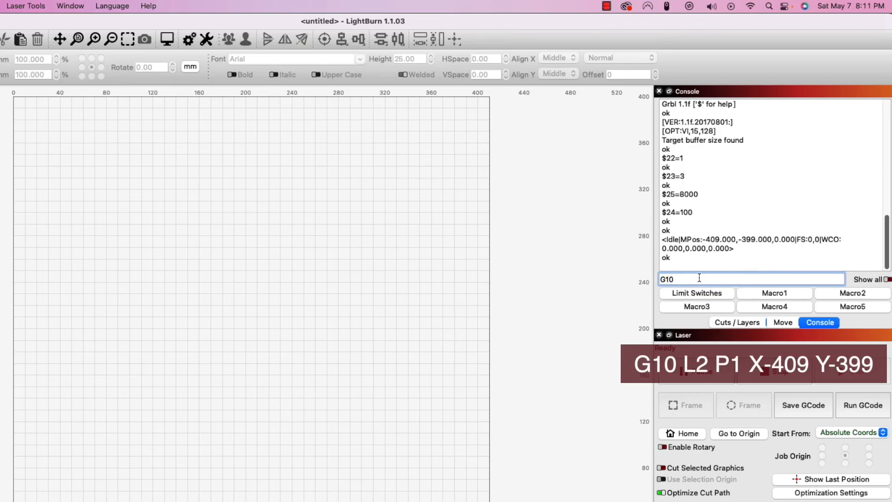
type("L2")
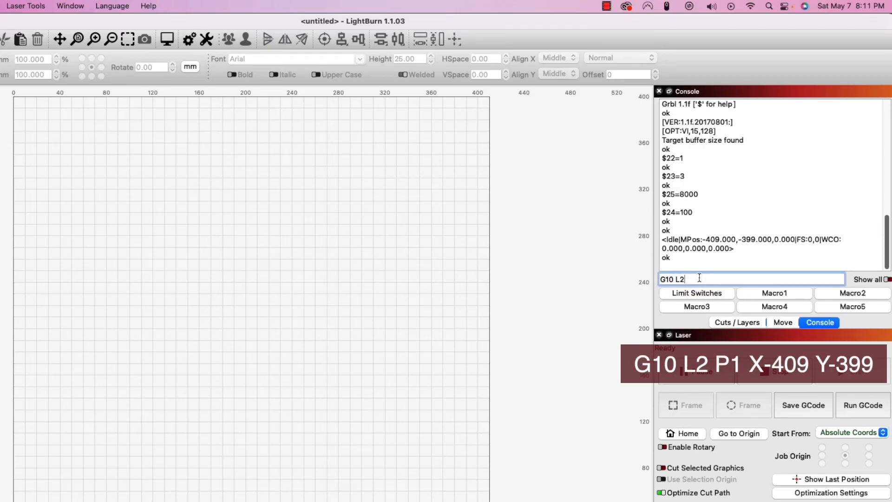
type("P1")
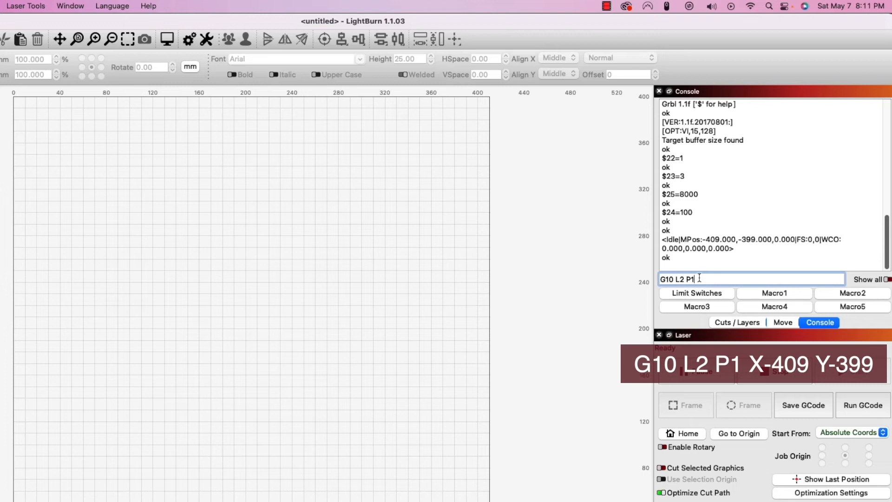
type("X-4089")
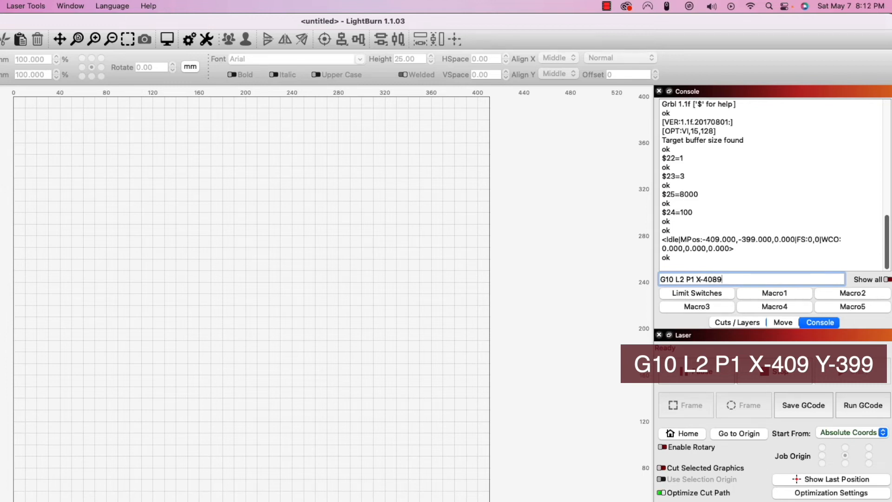
key("Backspace")
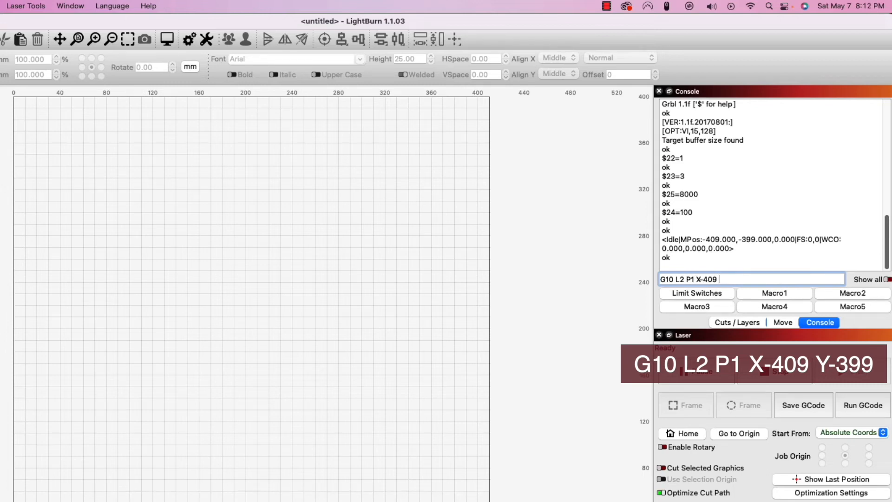
type("Y-399")
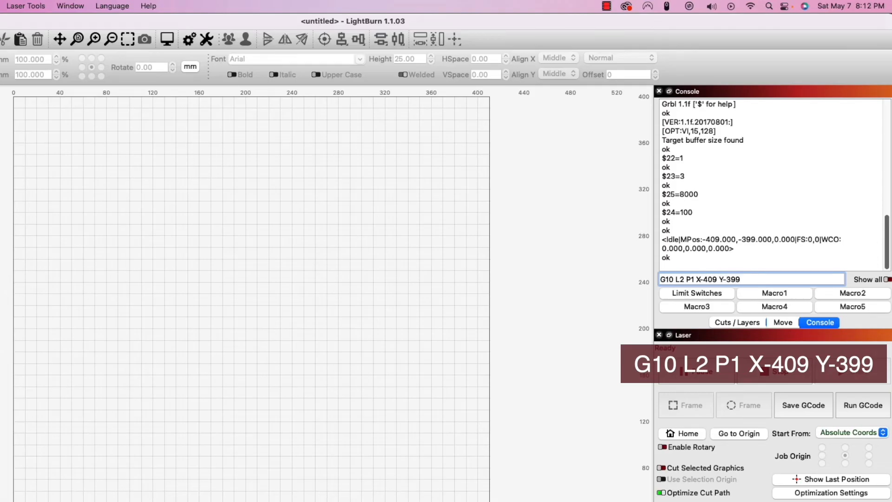
key("Return")
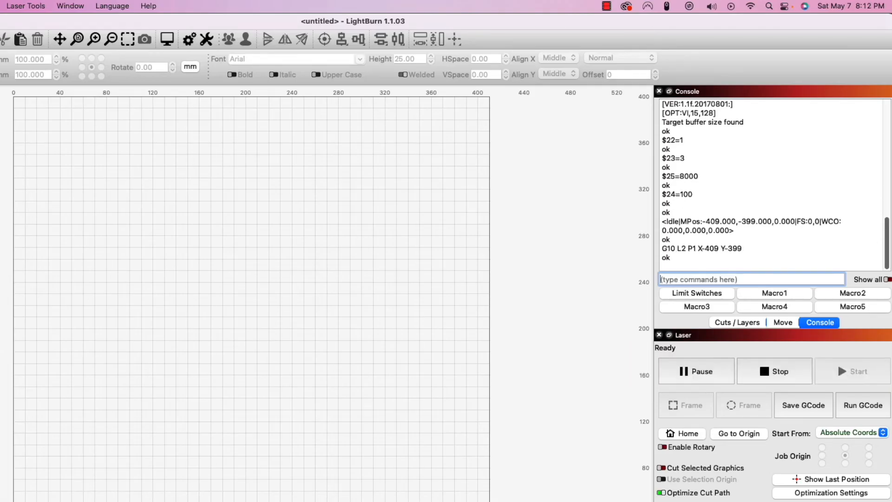
Enter $10=0 in the Console input
type("$")
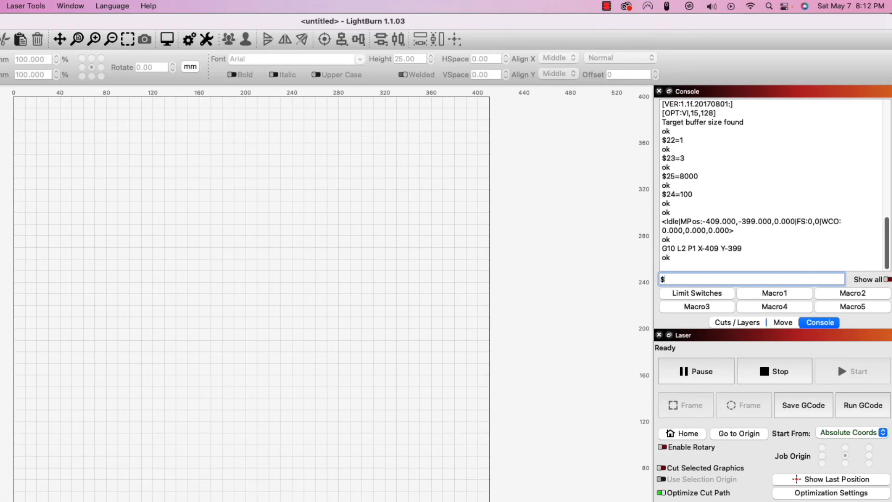
type("10")
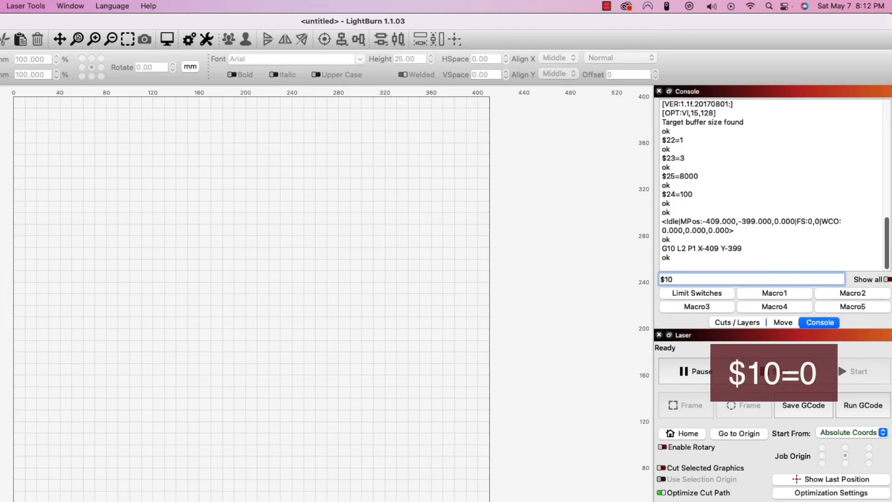
type("=0")
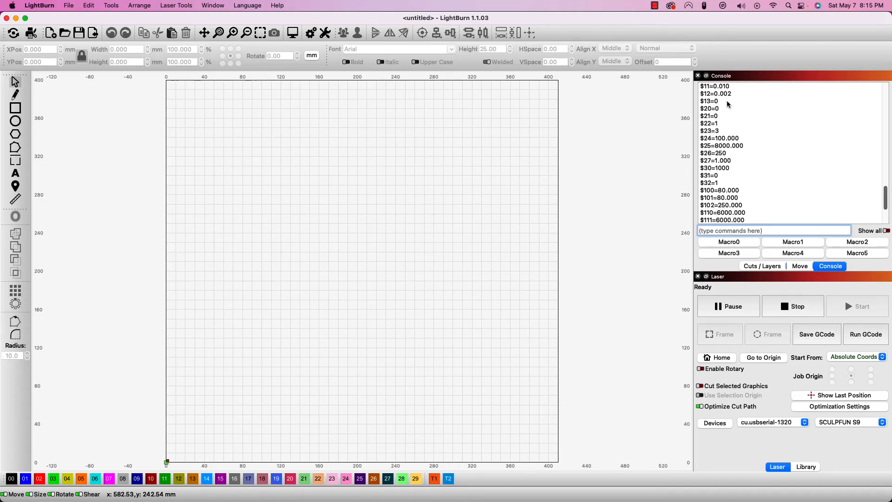
mouse_move(251, 145)
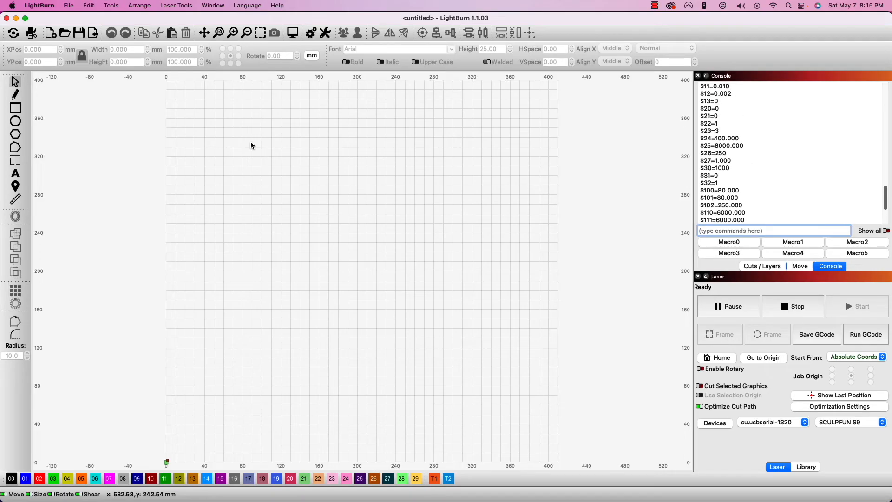
Show the controller's full GRBL settings listing, $12 through $112, in the Console
left_click(40, 5)
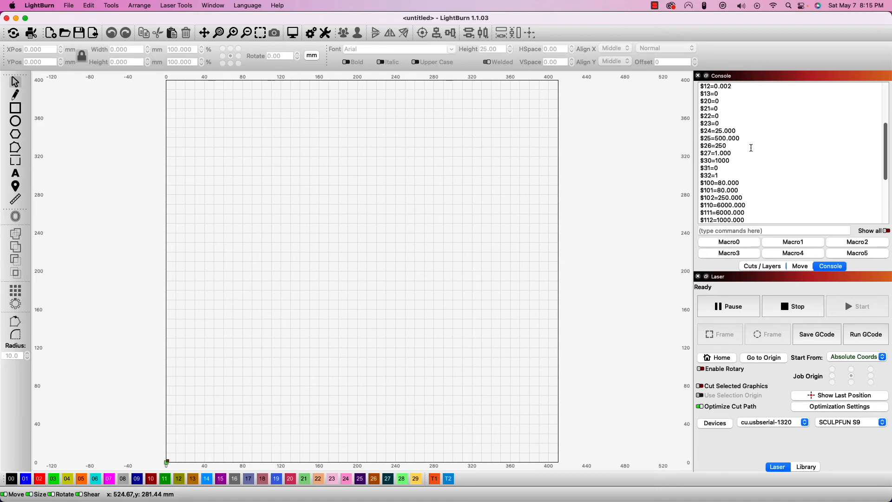
mouse_move(654, 209)
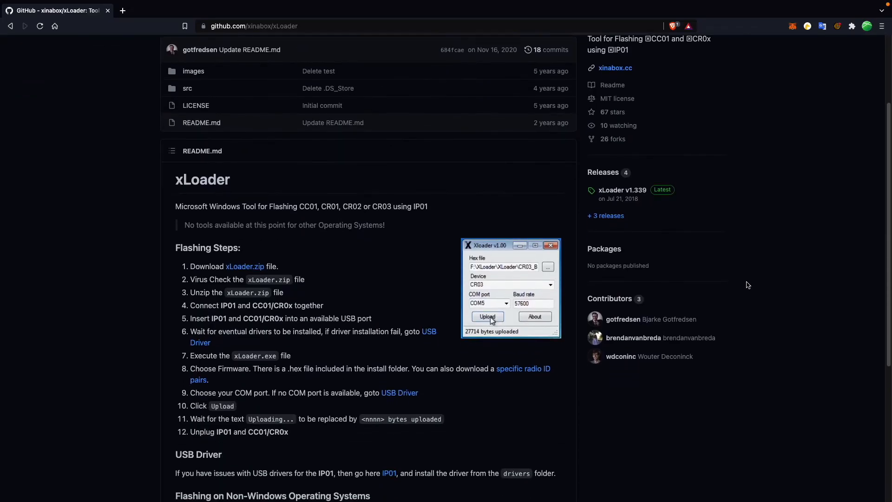
Scroll through the xLoader README's flashing steps on GitHub
scroll("down", 3)
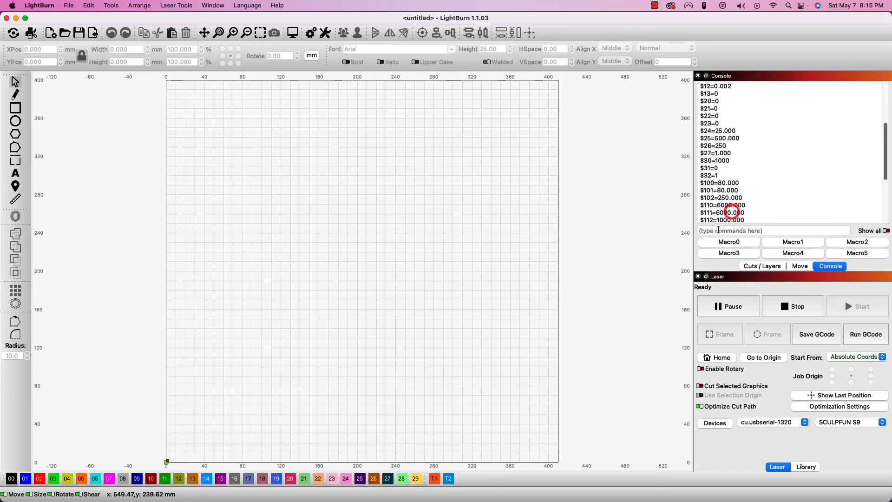
mouse_move(729, 241)
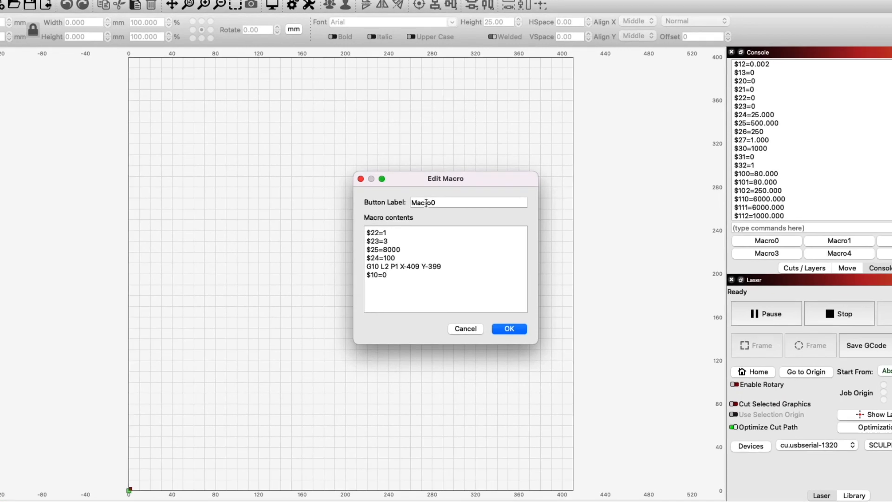
Label the first macro 'Limit Switches' and save it
type("Limit Switches")
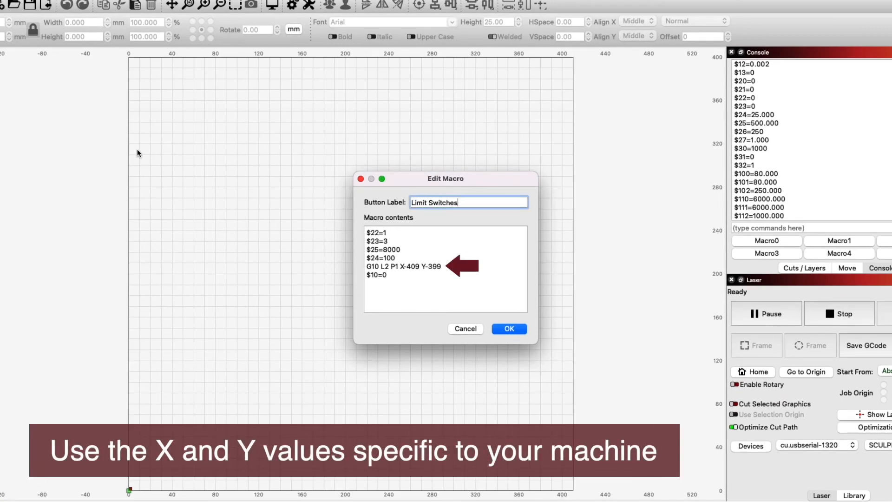
left_click(508, 329)
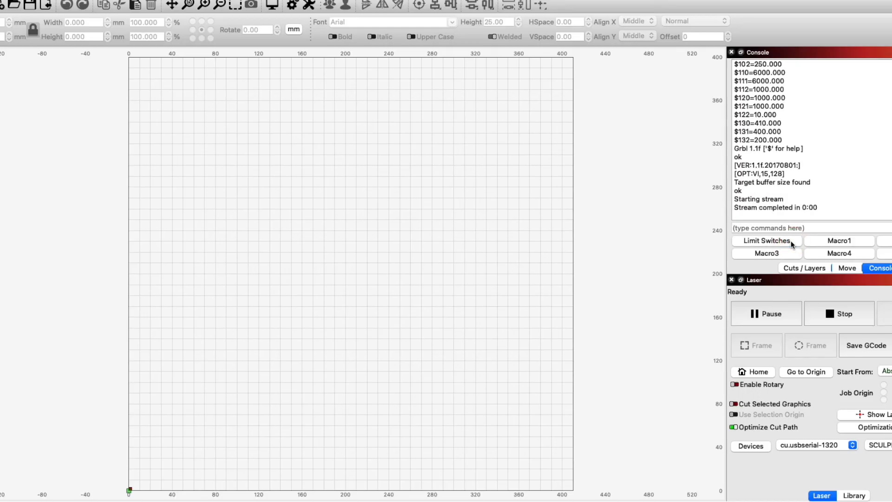
mouse_move(766, 230)
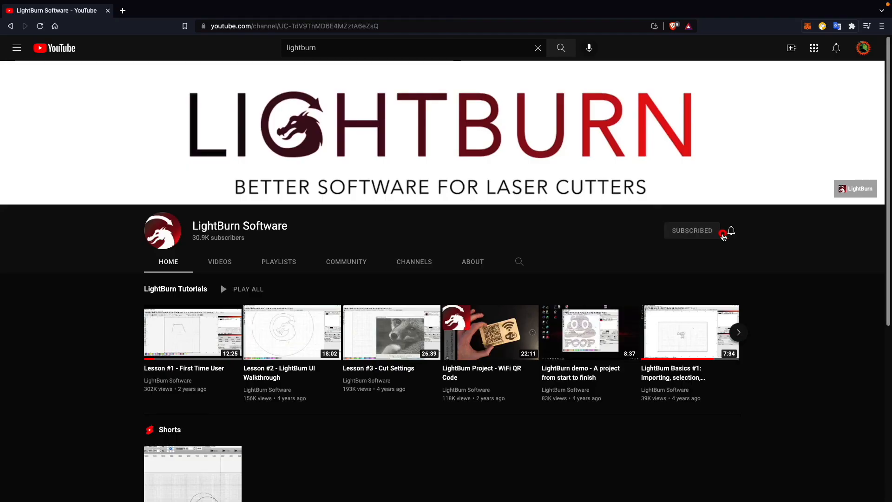
Show the LightBurn Software channel's playlists: Quick Tips, Demos and the 49-video Tutorials
left_click(278, 261)
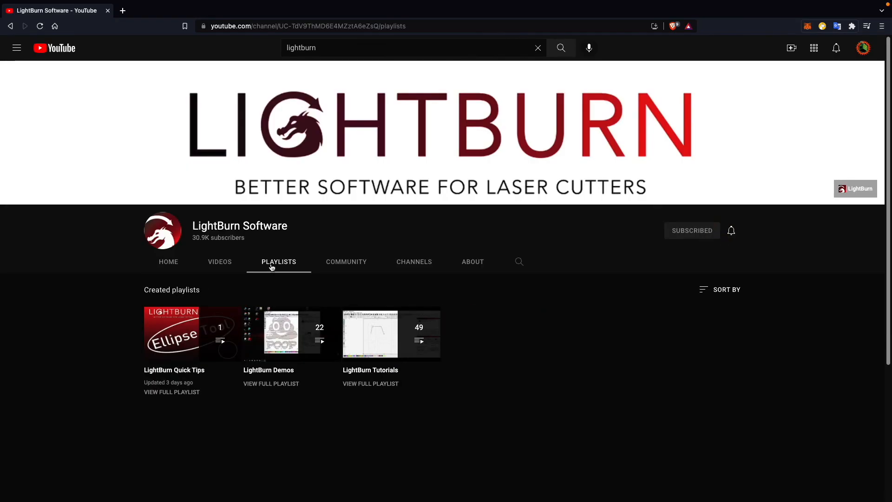